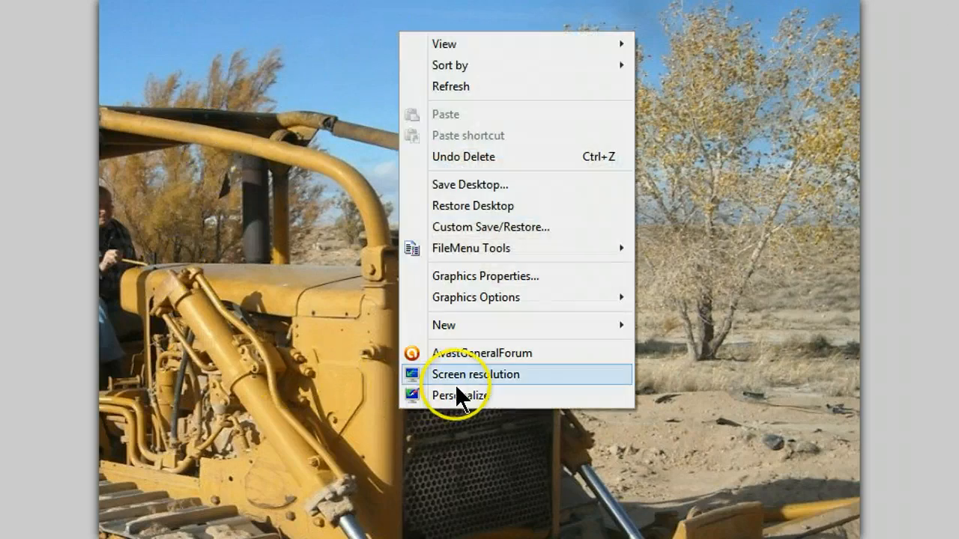
mouse_move(479, 405)
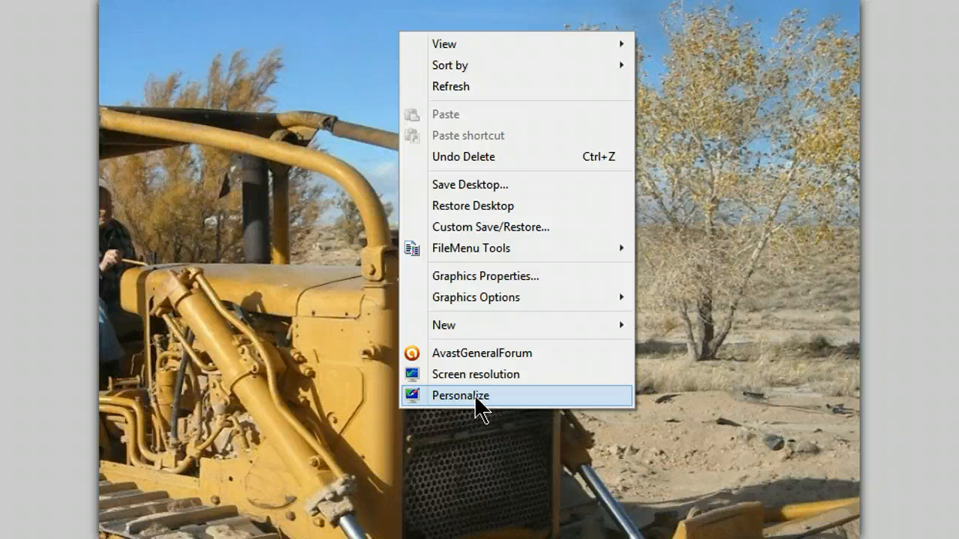
Open Personalization from the desktop's right-click menu
left_click(464, 395)
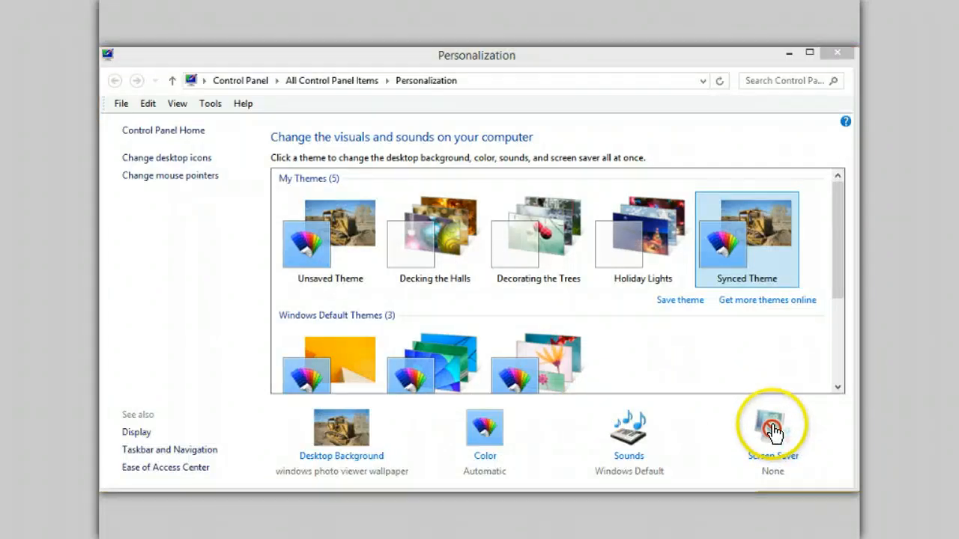
Choose avast! antivirus as the screen saver and open its Settings window
left_click(772, 431)
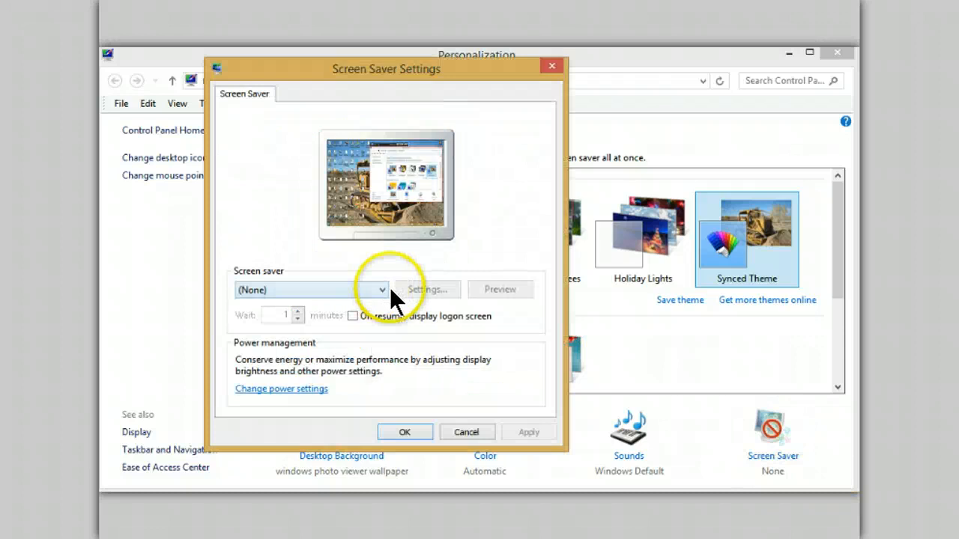
mouse_move(384, 298)
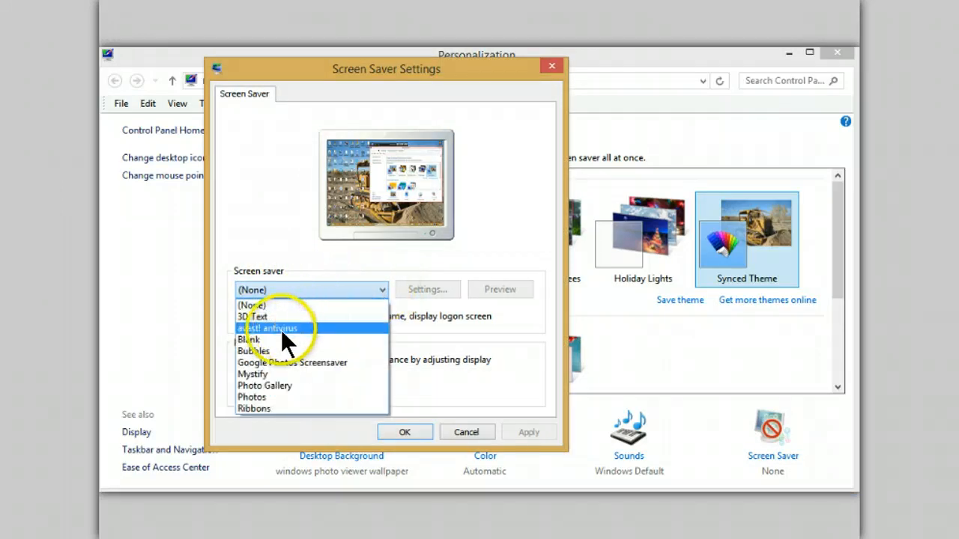
left_click(269, 328)
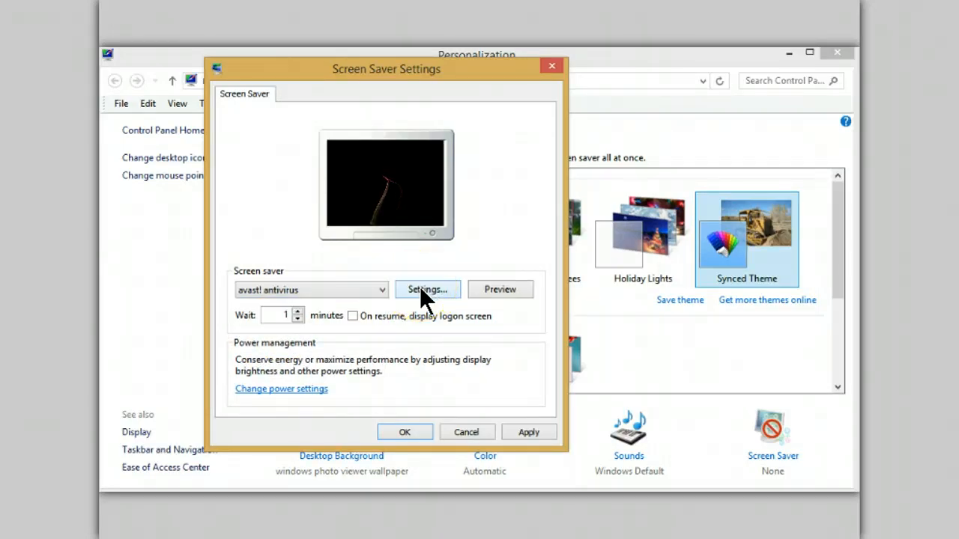
left_click(426, 289)
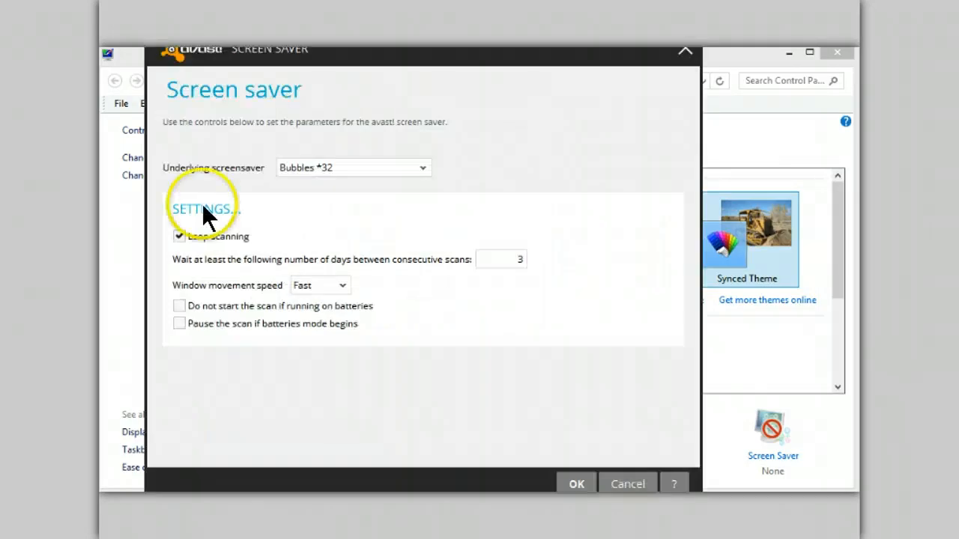
mouse_move(425, 179)
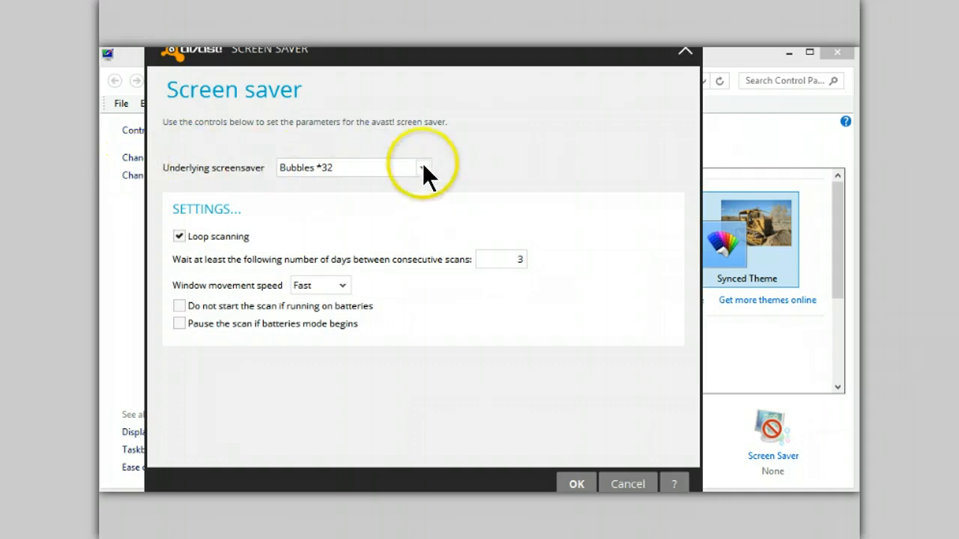
mouse_move(202, 182)
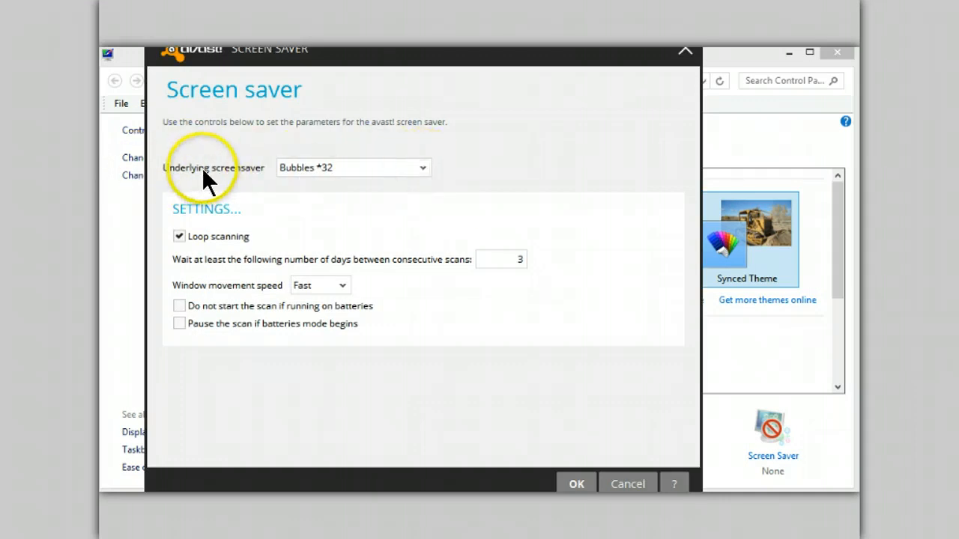
left_click(421, 167)
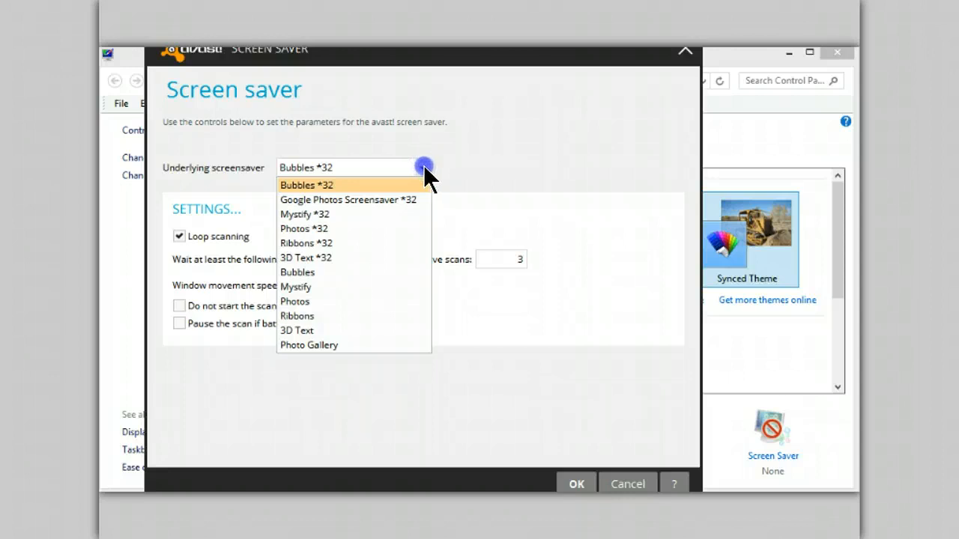
left_click(306, 185)
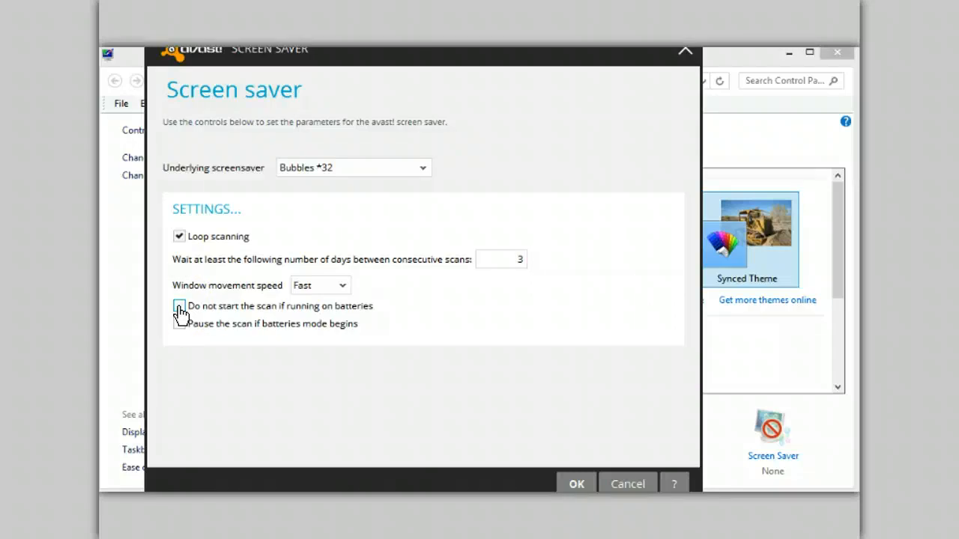
Tick 'Do not start the scan if running on batteries' and 'Pause the scan if batteries mode begins'
left_click(179, 307)
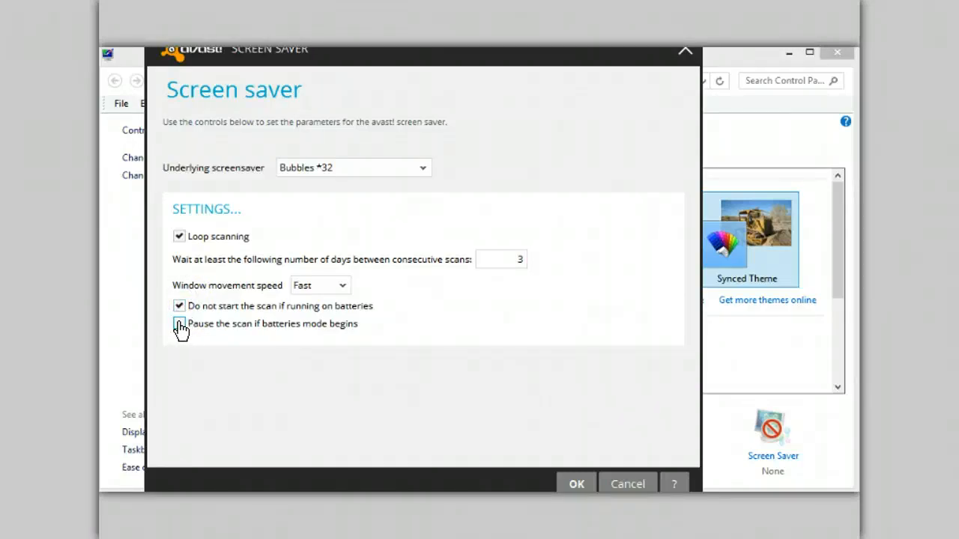
left_click(179, 324)
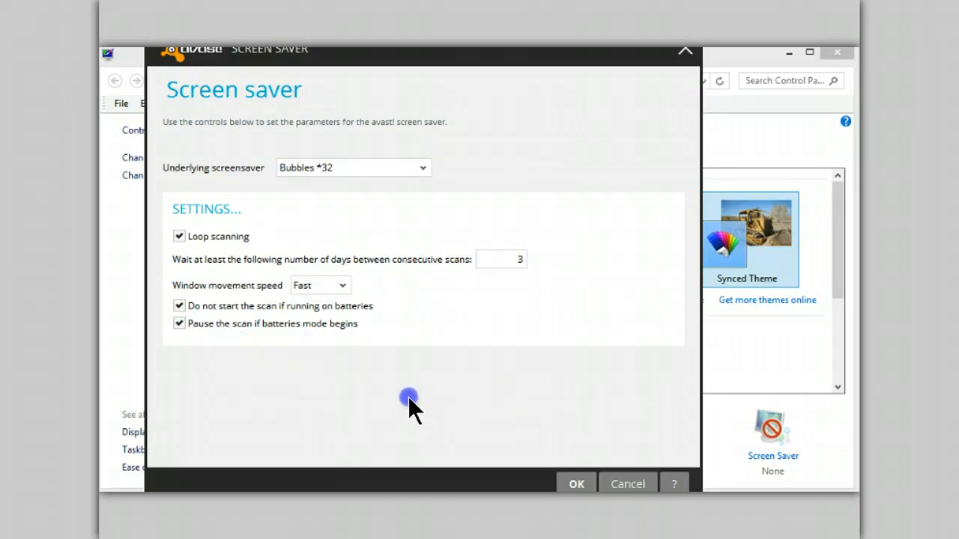
mouse_move(511, 368)
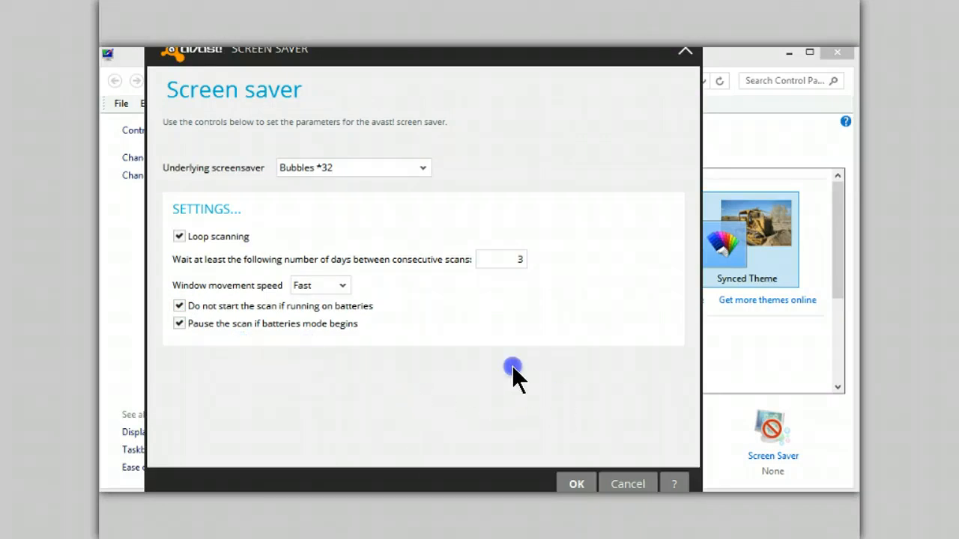
mouse_move(577, 484)
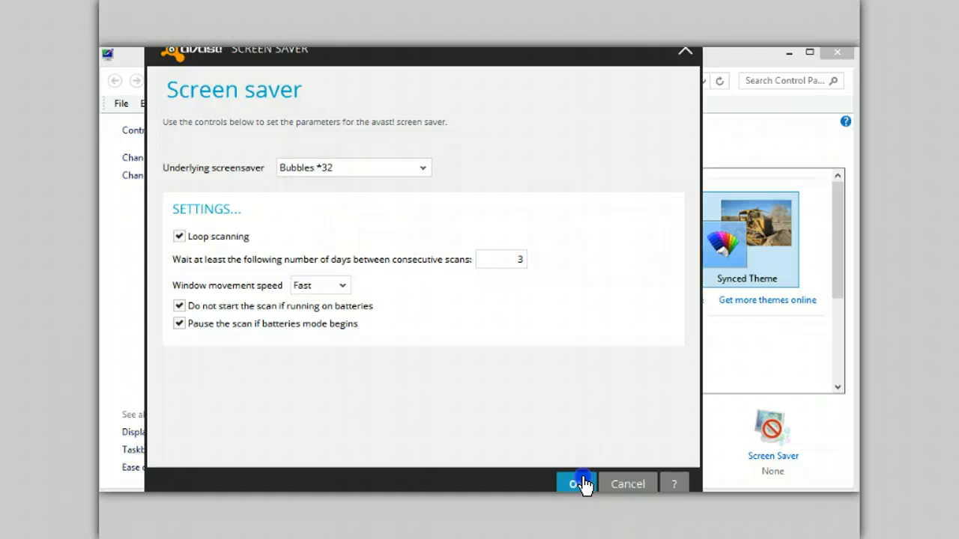